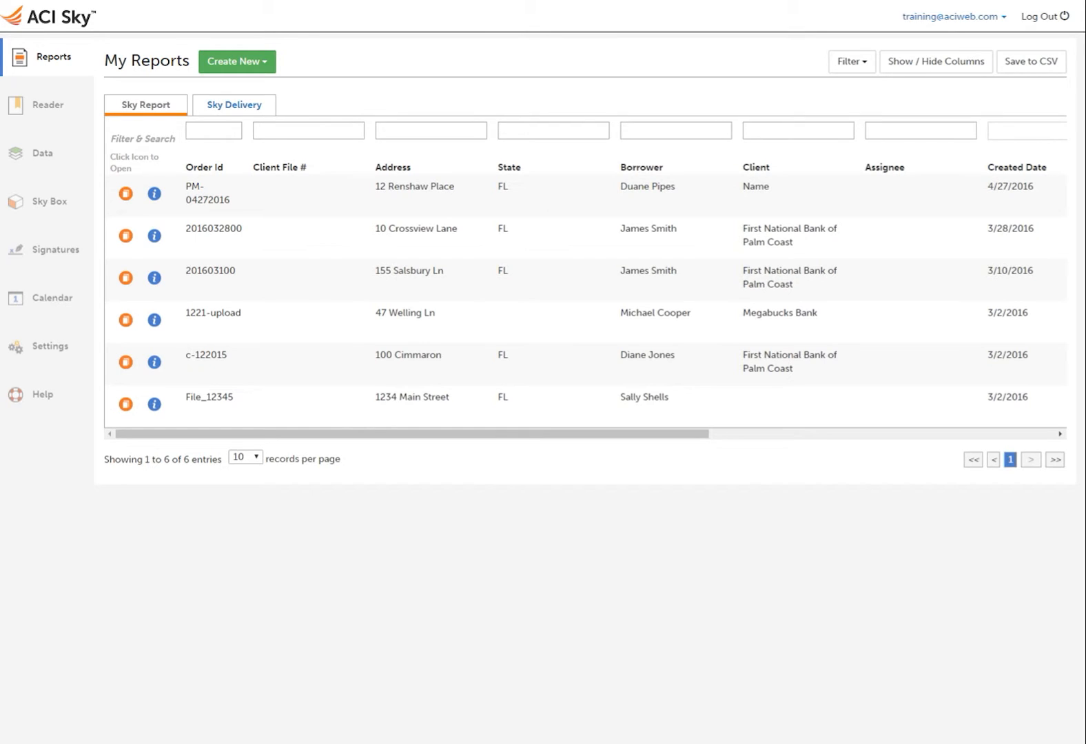
{"action": "mouse_move", "coordinate": [281, 106]}
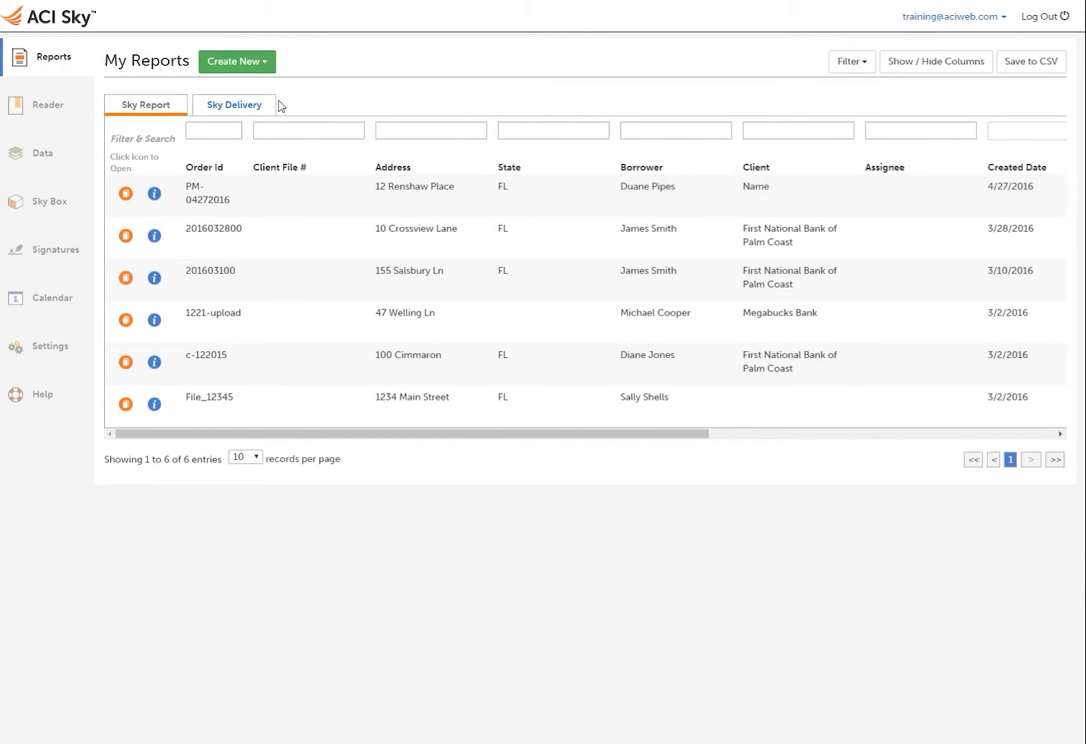
{"action": "mouse_move", "coordinate": [237, 61]}
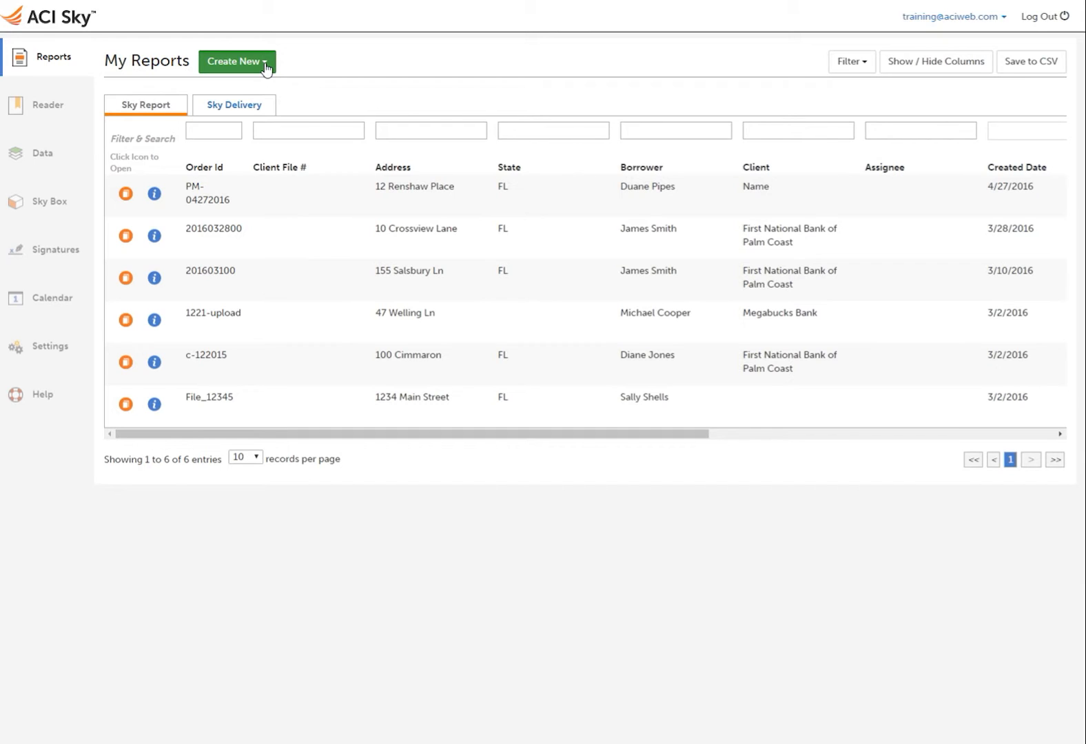
Step: Start a new order by mistake, then discard it and return to reports
{"action": "left_click", "coordinate": [237, 61]}
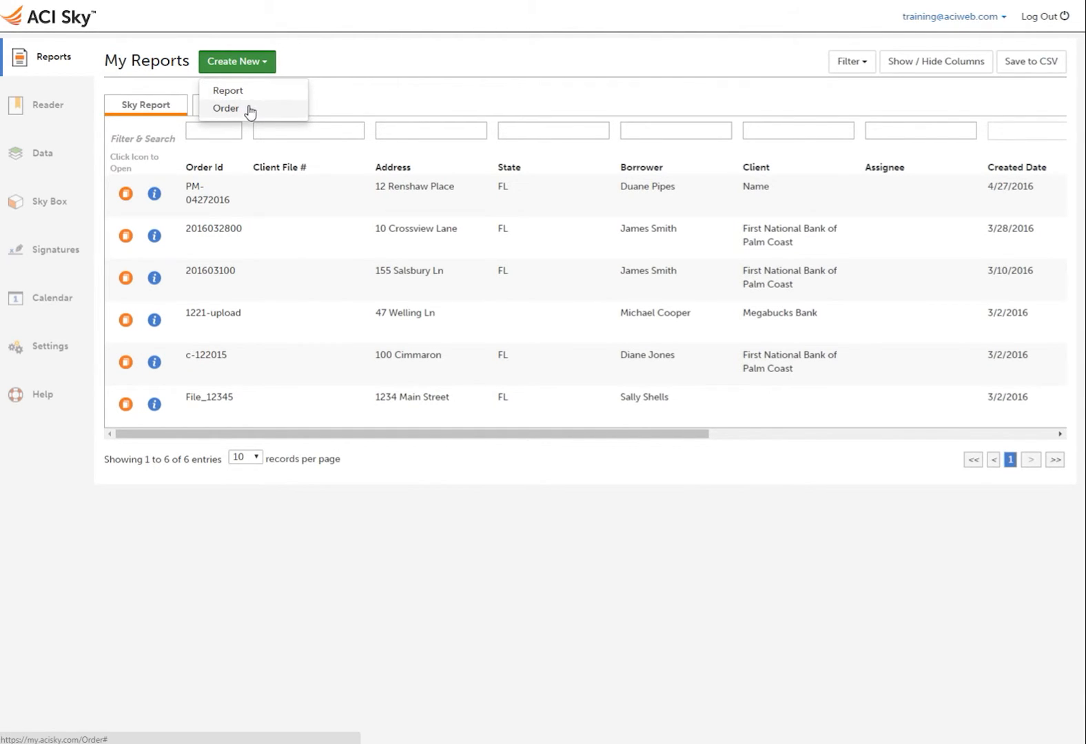
{"action": "left_click", "coordinate": [225, 108]}
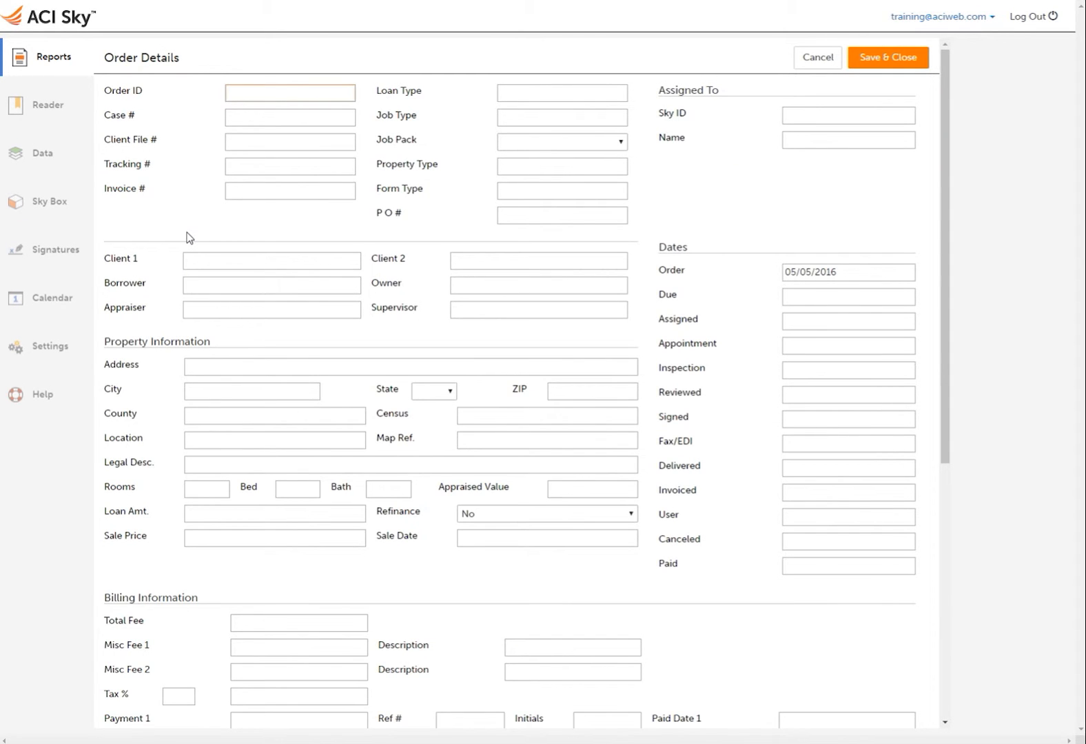
{"action": "mouse_move", "coordinate": [173, 427]}
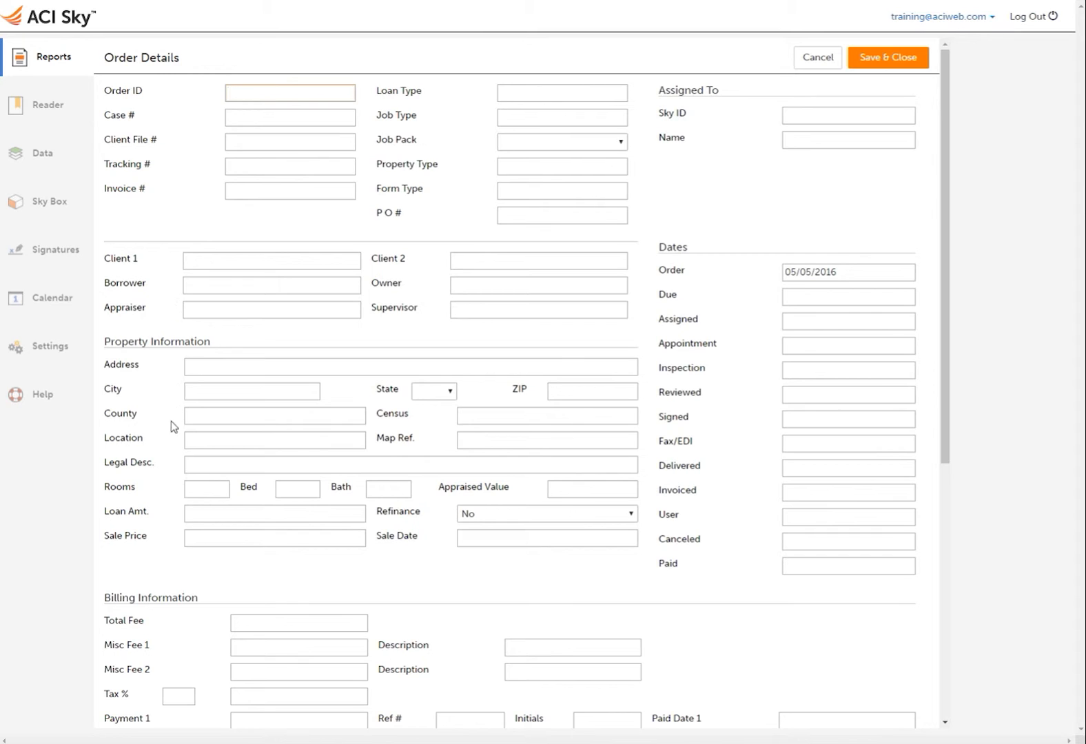
{"action": "mouse_move", "coordinate": [233, 602]}
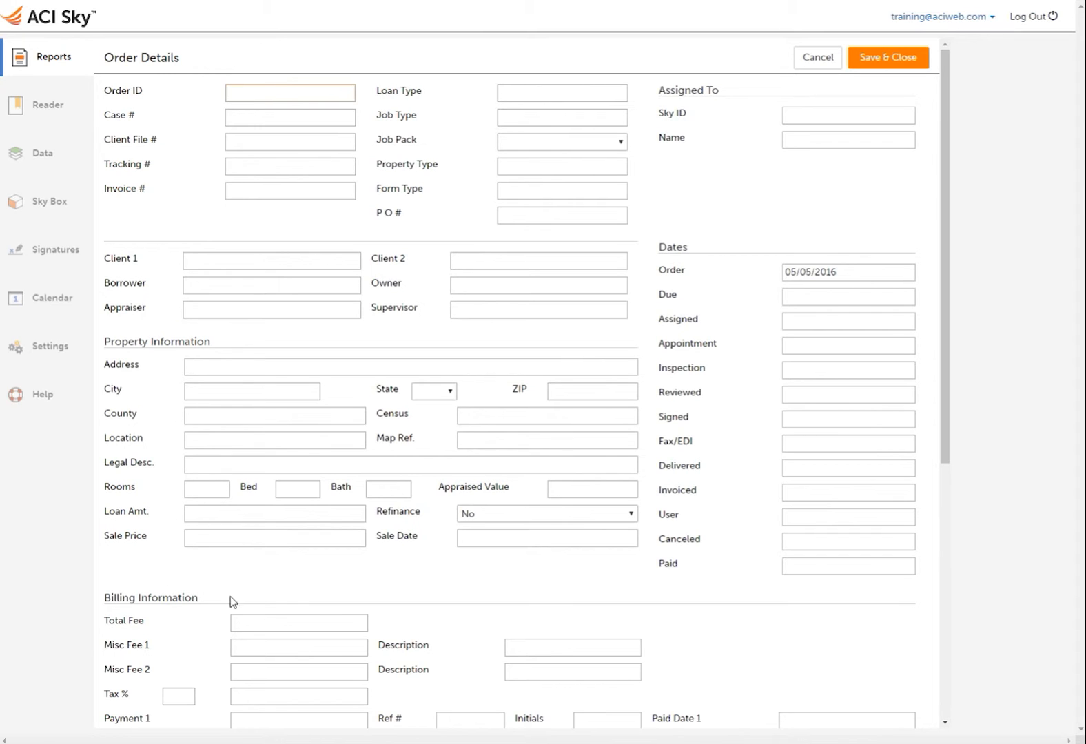
{"action": "left_click", "coordinate": [289, 92]}
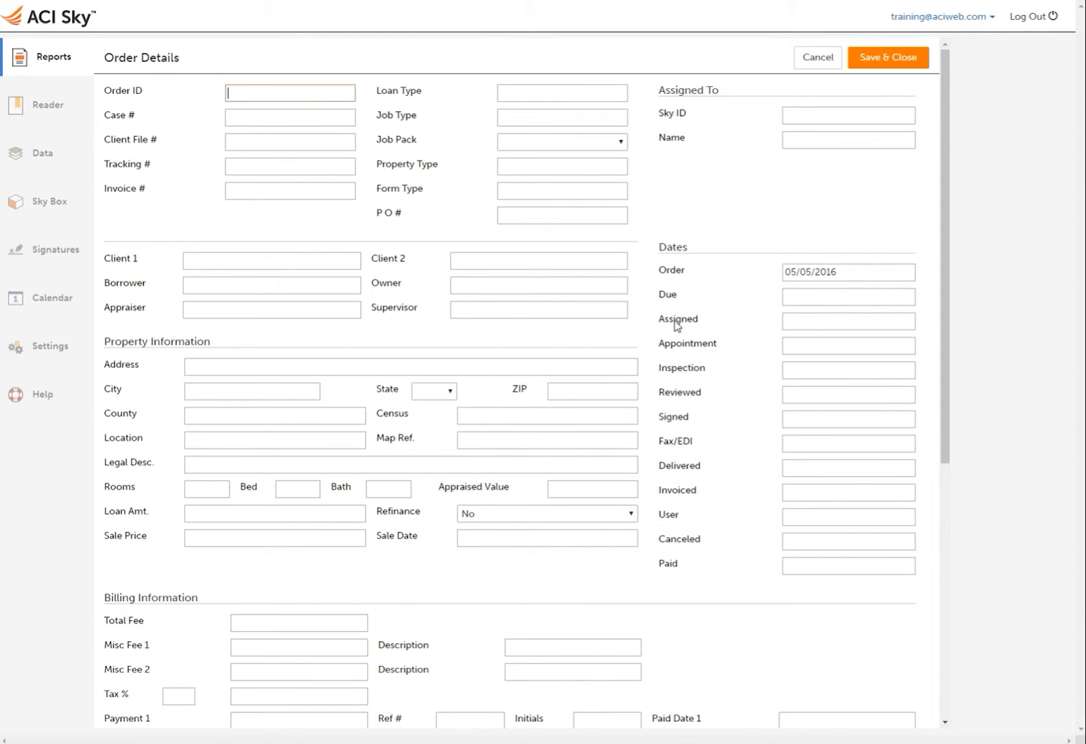
{"action": "mouse_move", "coordinate": [757, 111]}
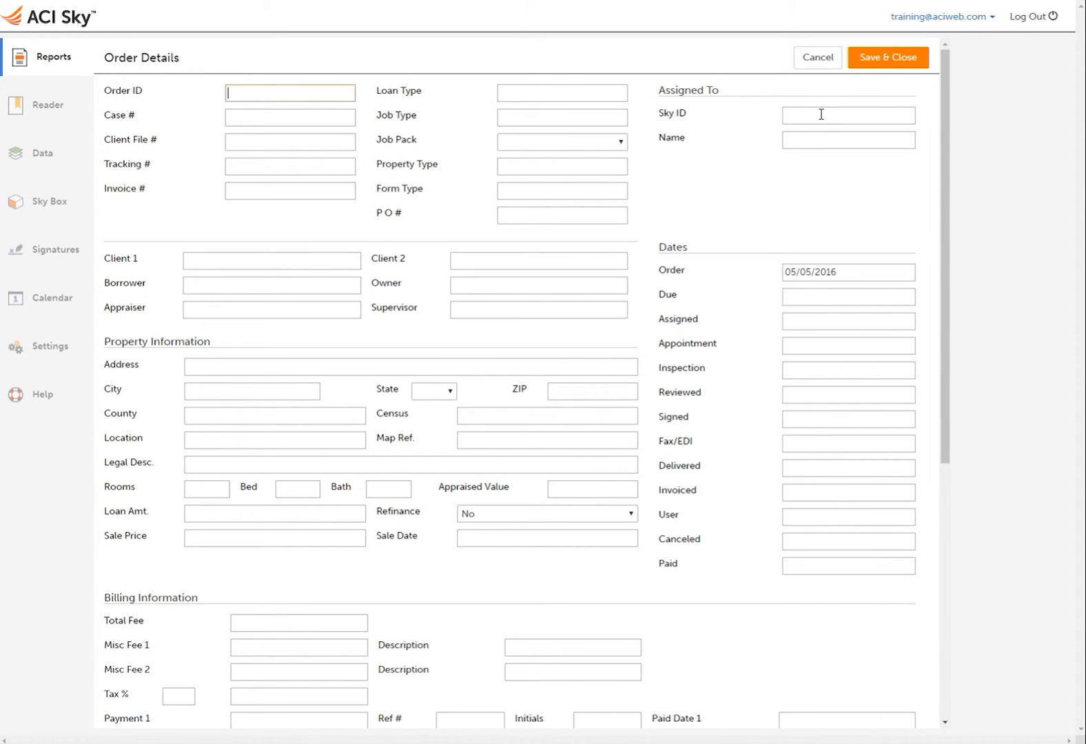
{"action": "left_click", "coordinate": [848, 140]}
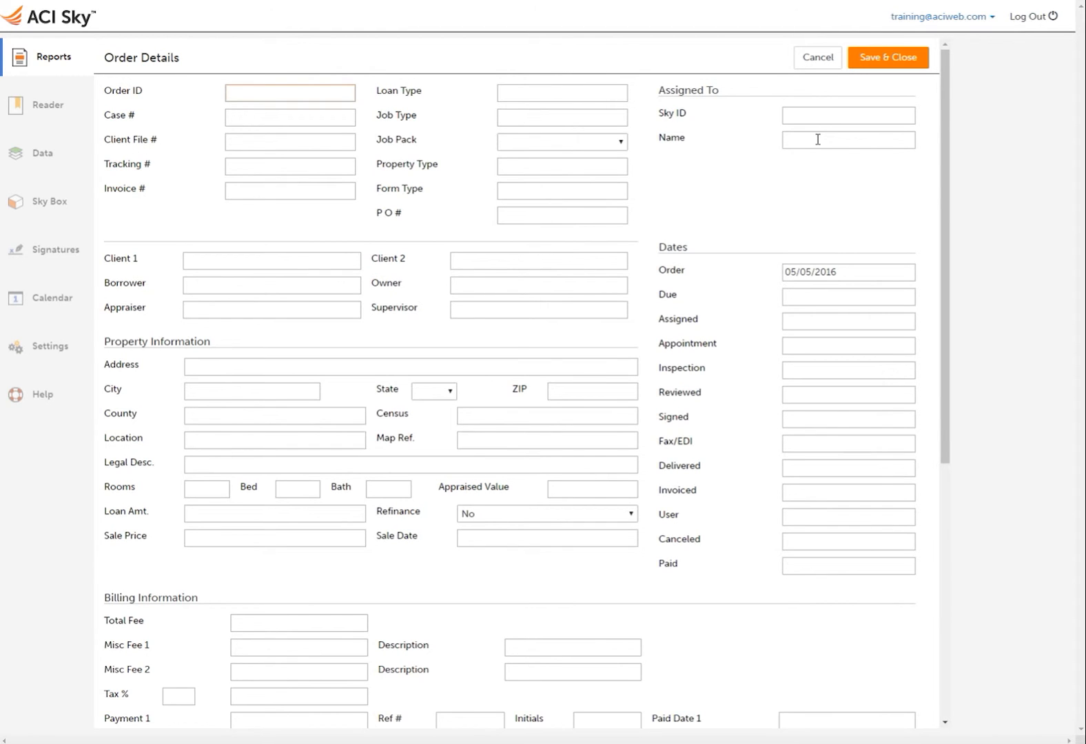
{"action": "left_click", "coordinate": [817, 56]}
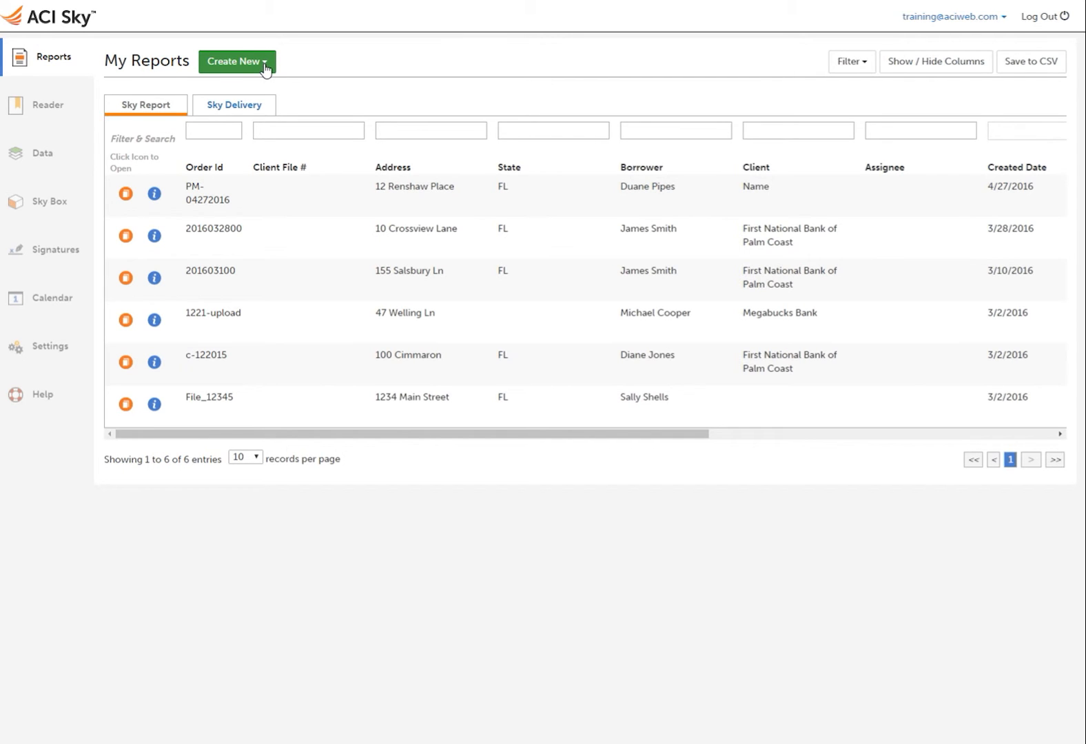
Step: Create a new report and enter order number 201655
{"action": "left_click", "coordinate": [236, 61]}
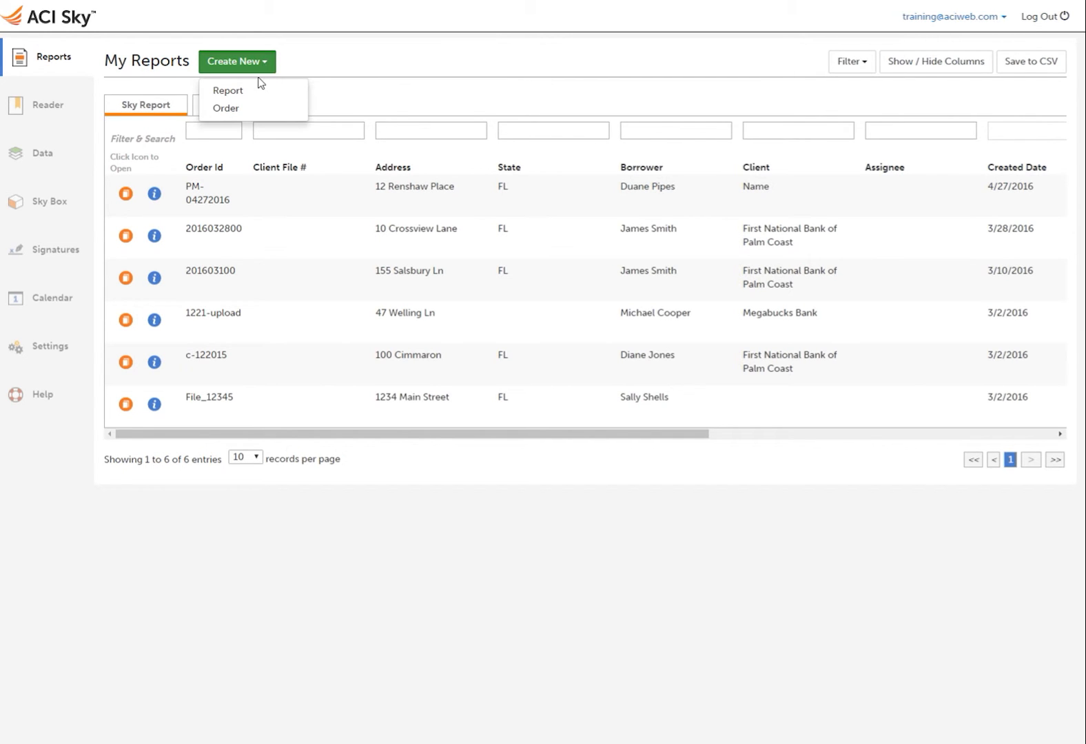
{"action": "left_click", "coordinate": [228, 90]}
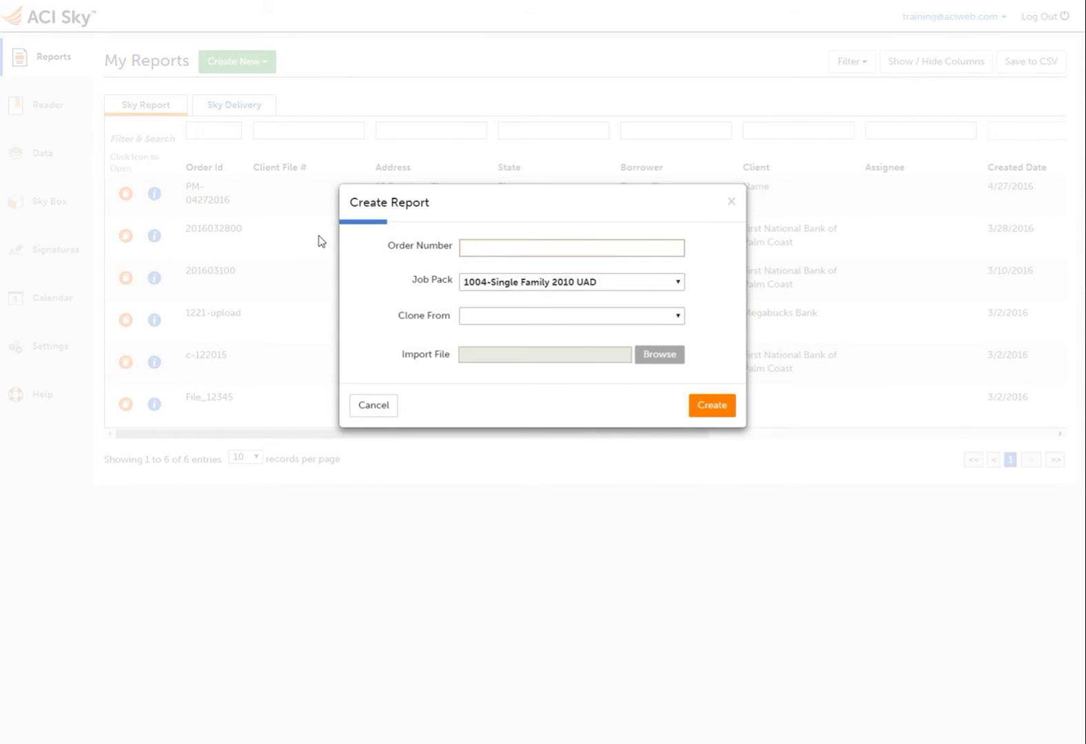
{"action": "left_click", "coordinate": [571, 248]}
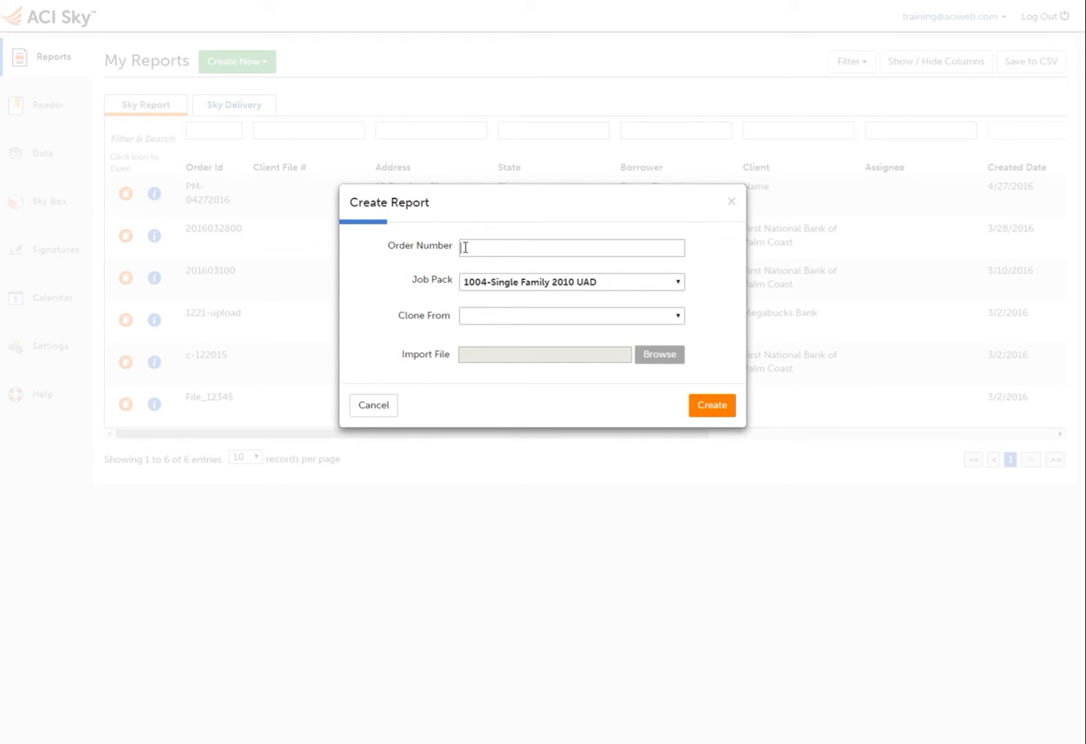
{"action": "type", "text": "201655"}
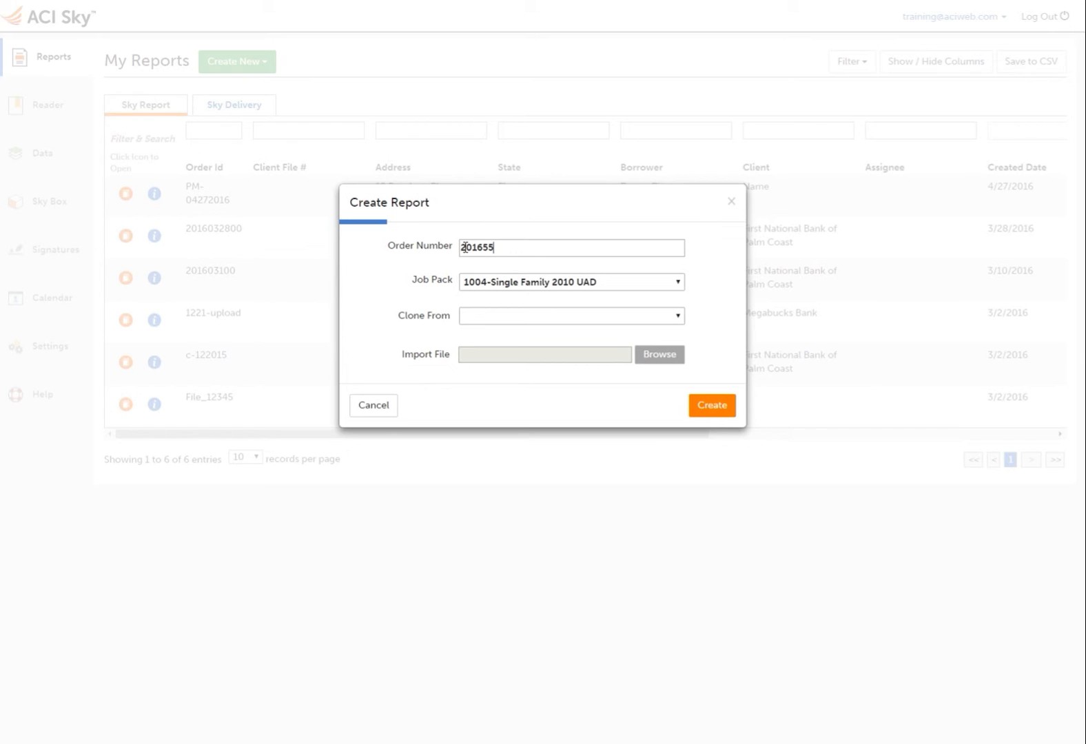
{"action": "mouse_move", "coordinate": [626, 398]}
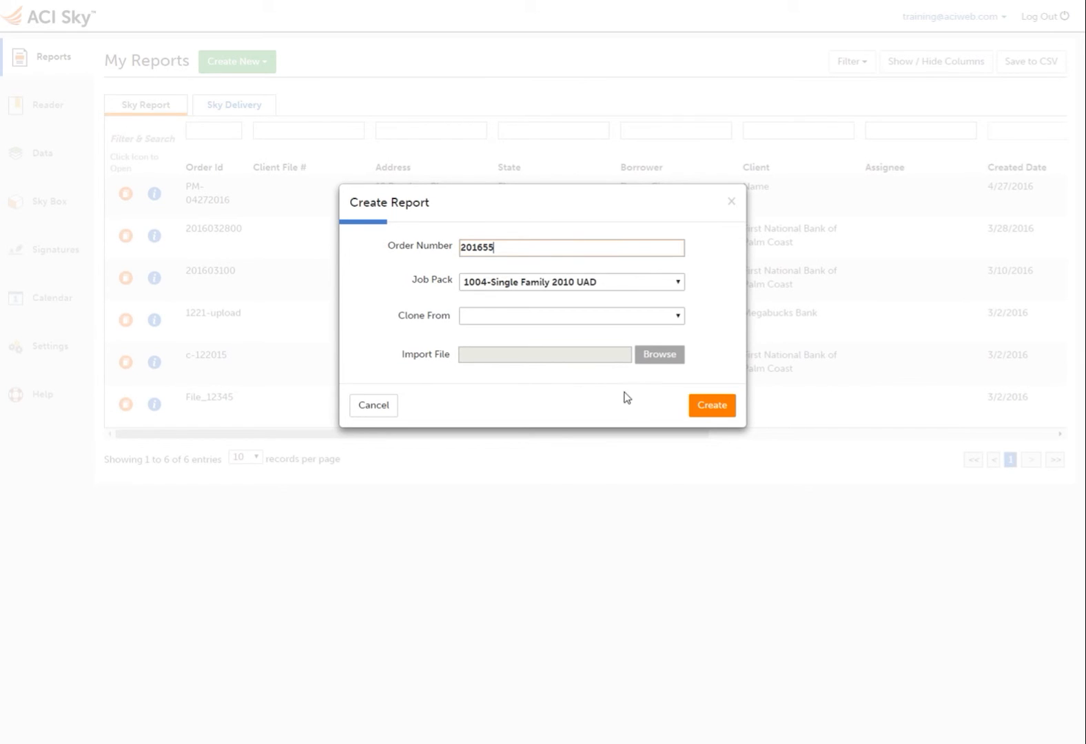
{"action": "mouse_move", "coordinate": [721, 354]}
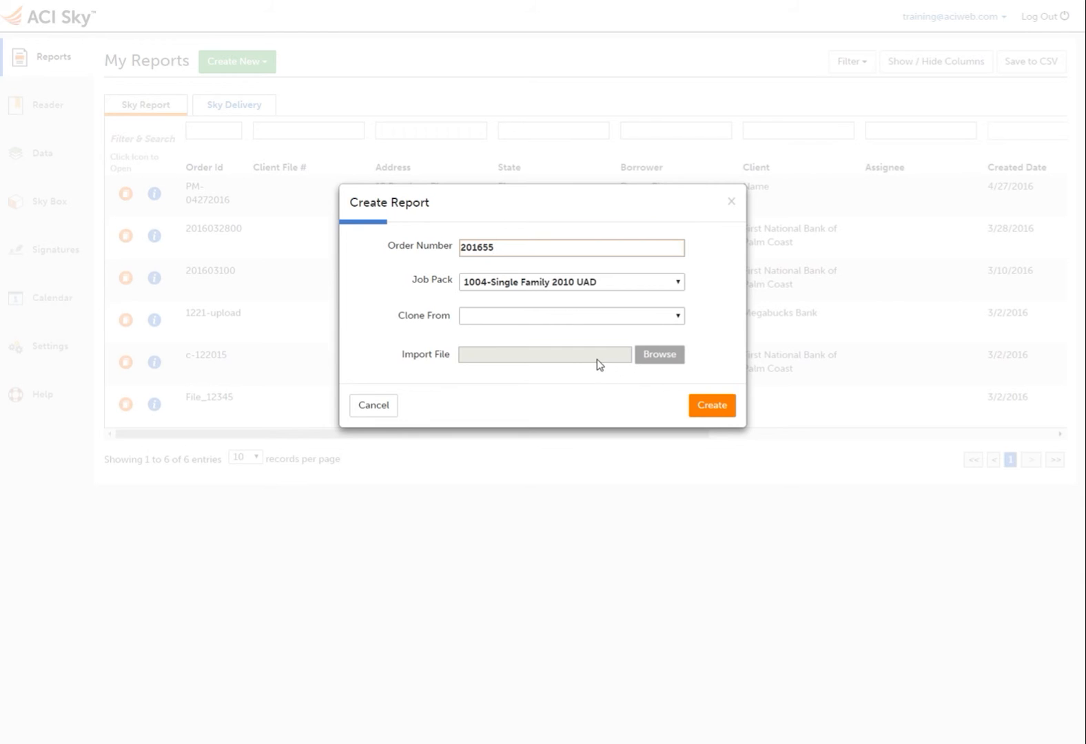
{"action": "mouse_move", "coordinate": [690, 334]}
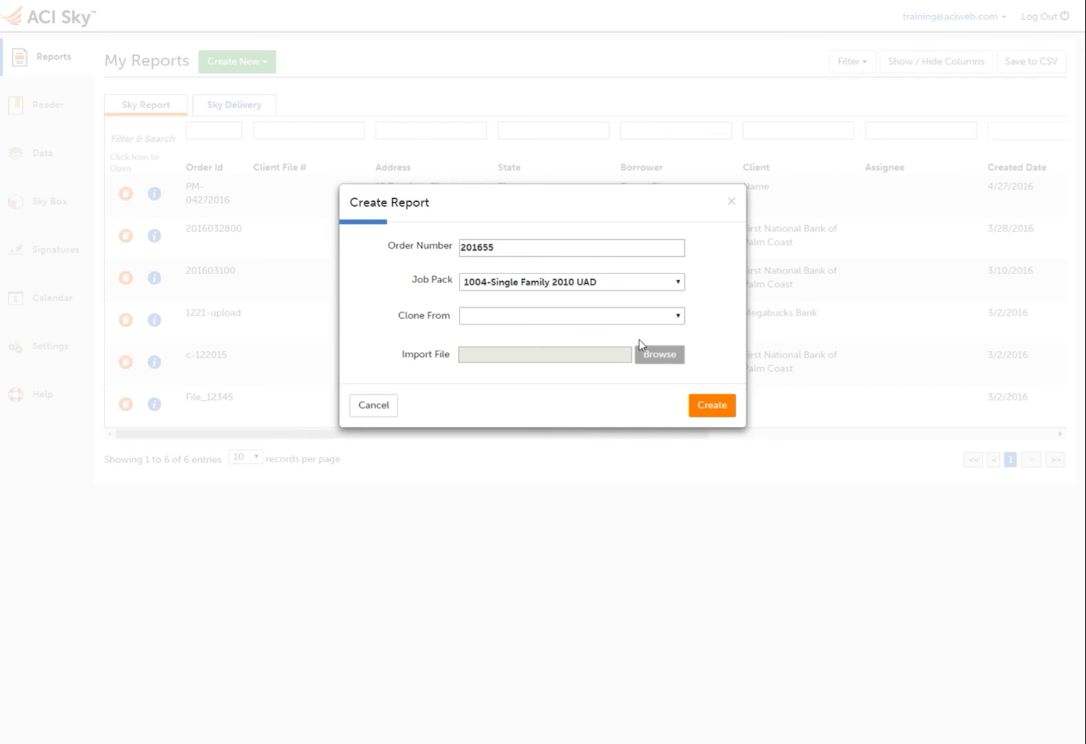
{"action": "mouse_move", "coordinate": [659, 358]}
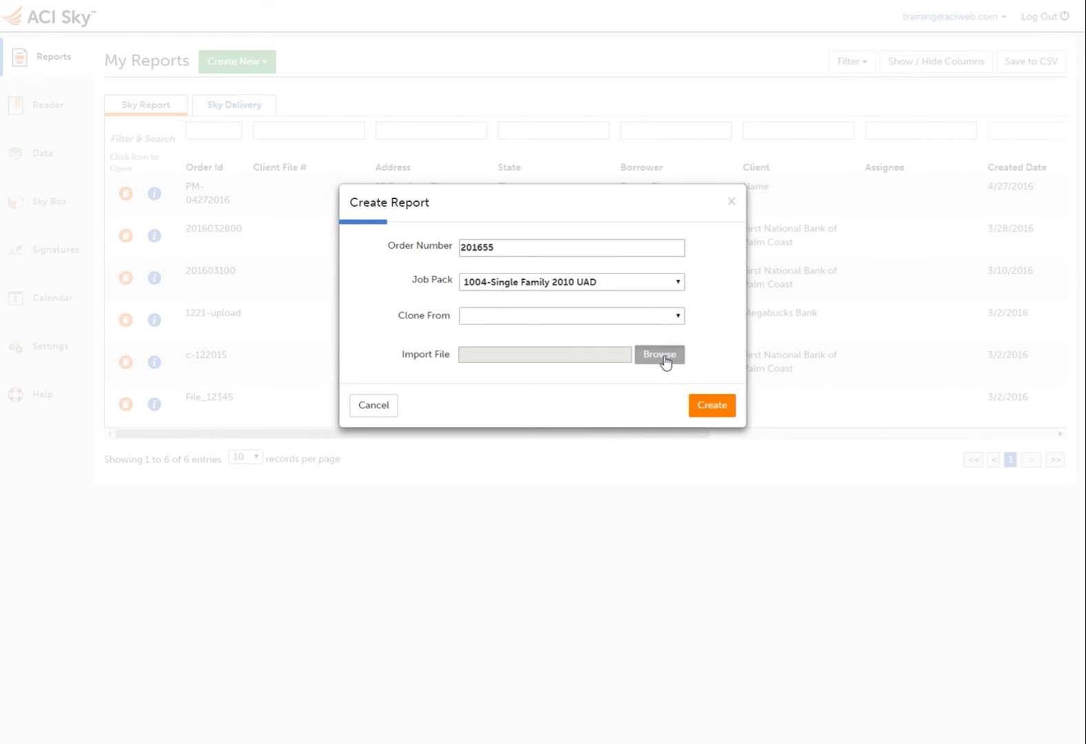
Step: Open the file browser next to Import File to choose a report file
{"action": "left_click", "coordinate": [659, 354]}
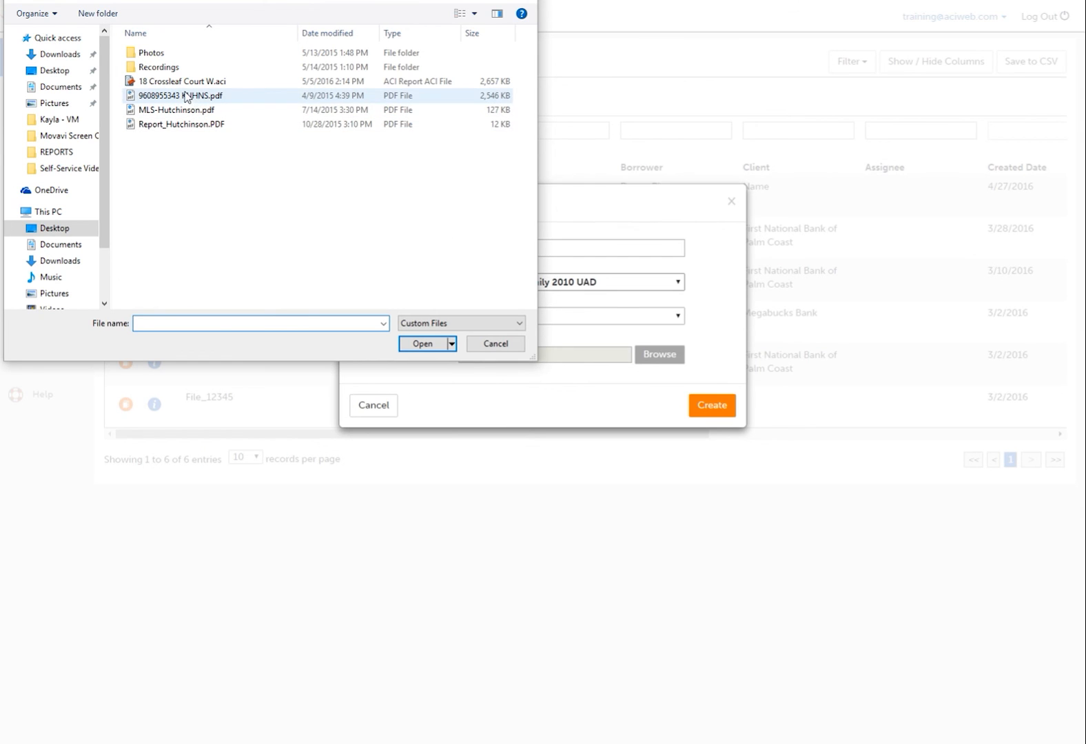